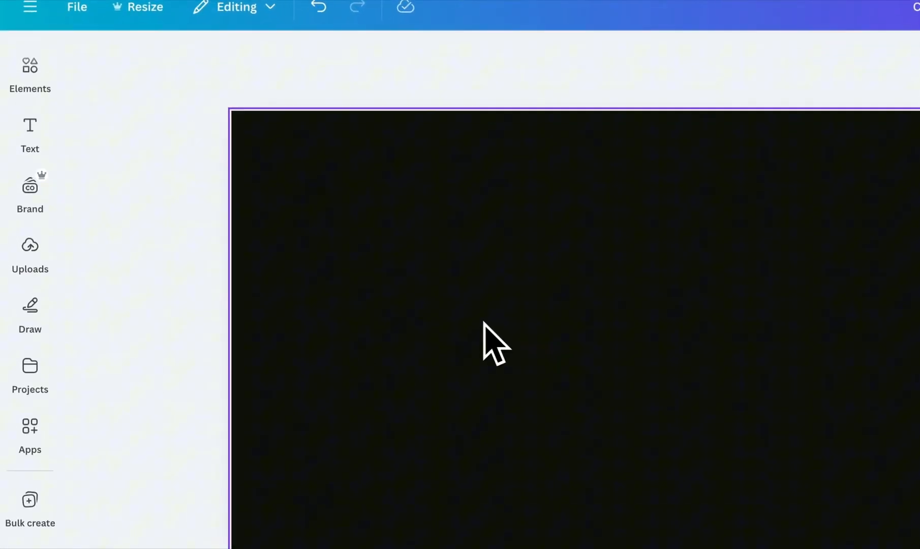
Add a heading reading 'Canva' to the black page.
left_click(30, 133)
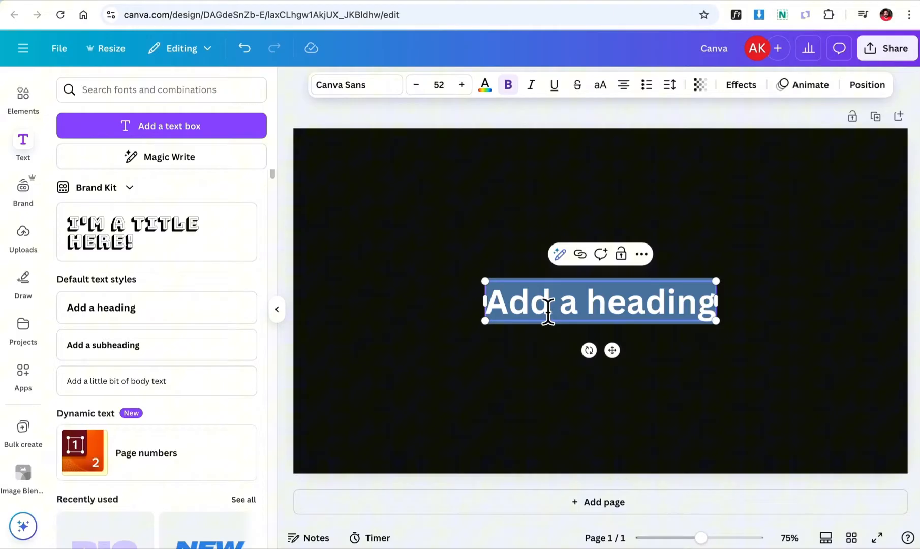
type("Canva")
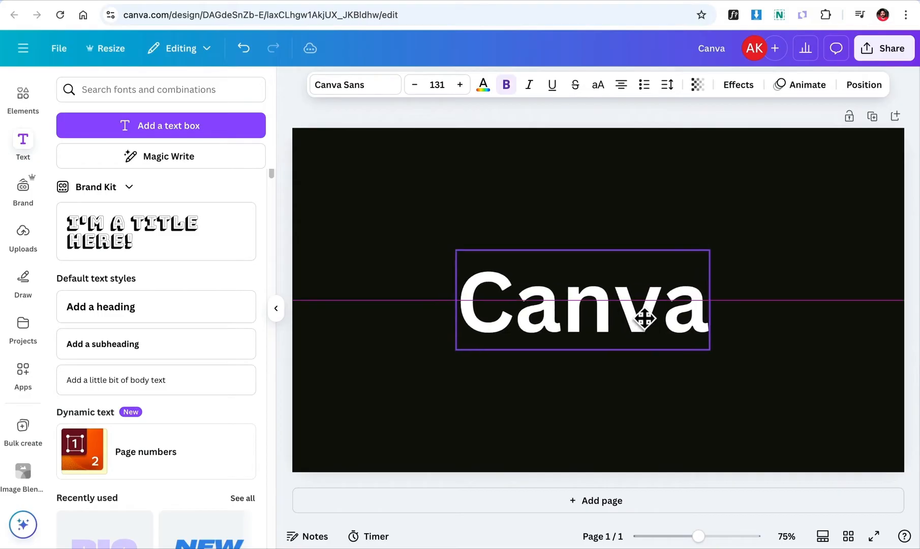
Switch the 'Canva' heading to the Stinger font and enlarge it across the page width.
left_click(354, 85)
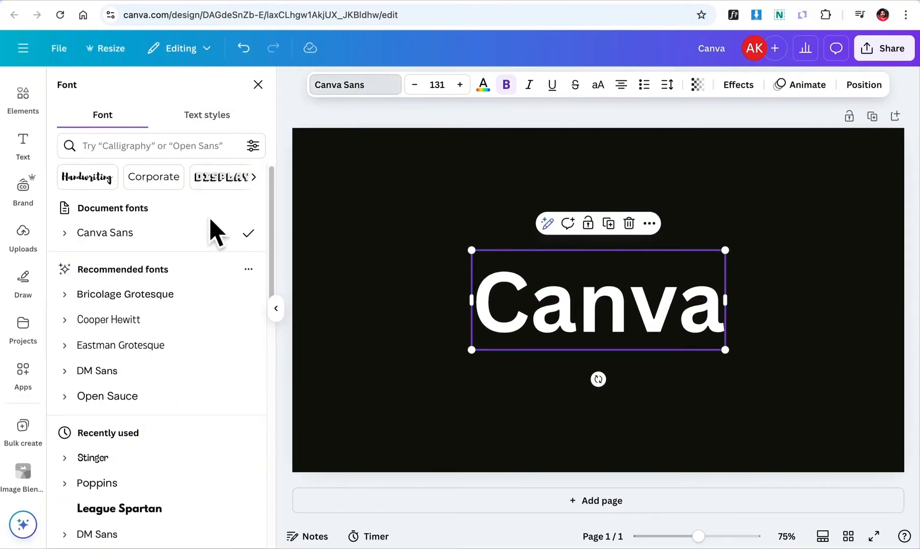
left_click(92, 458)
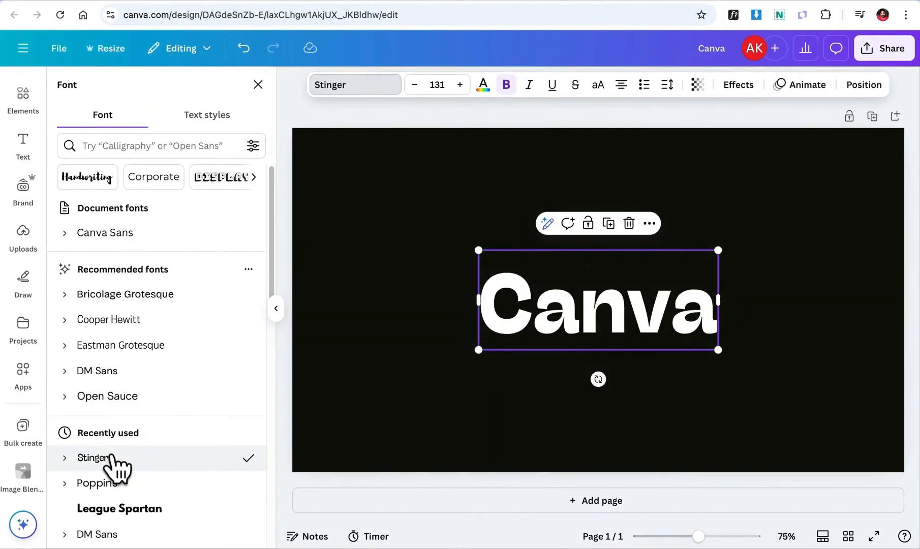
mouse_move(487, 270)
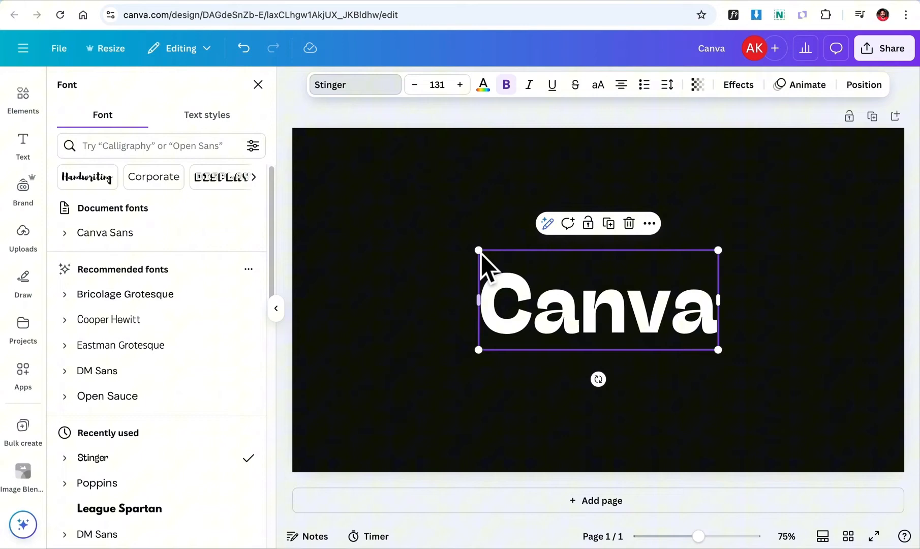
left_click_drag(719, 350, 875, 414)
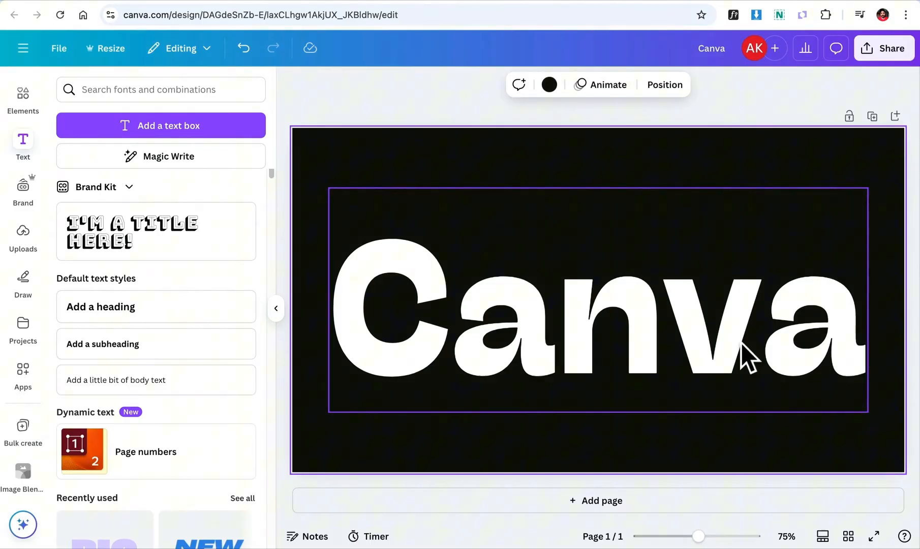
mouse_move(757, 334)
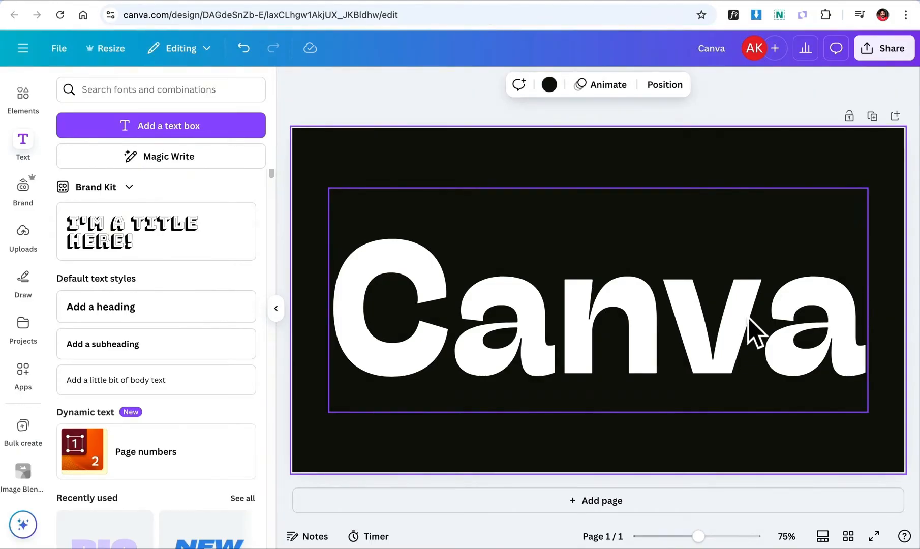
Copy the design to the clipboard from the Share options.
left_click(883, 48)
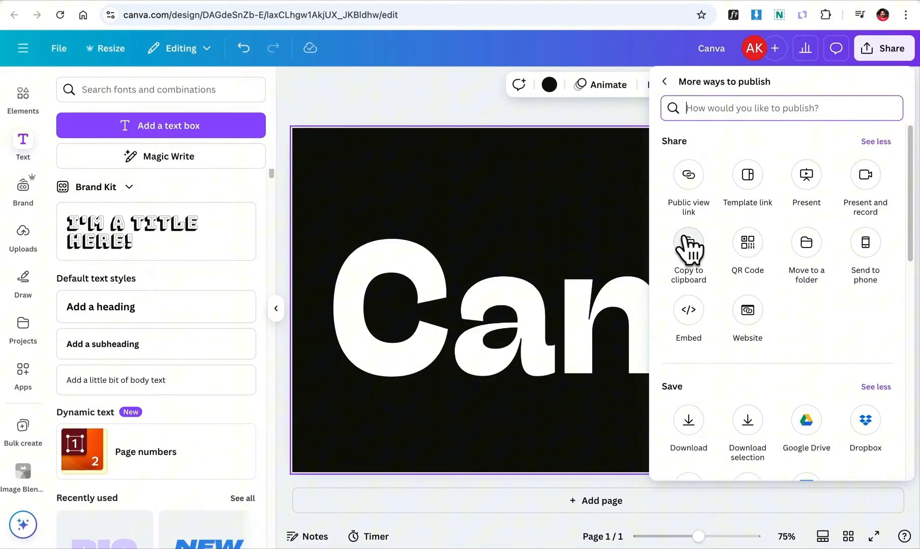
left_click(688, 256)
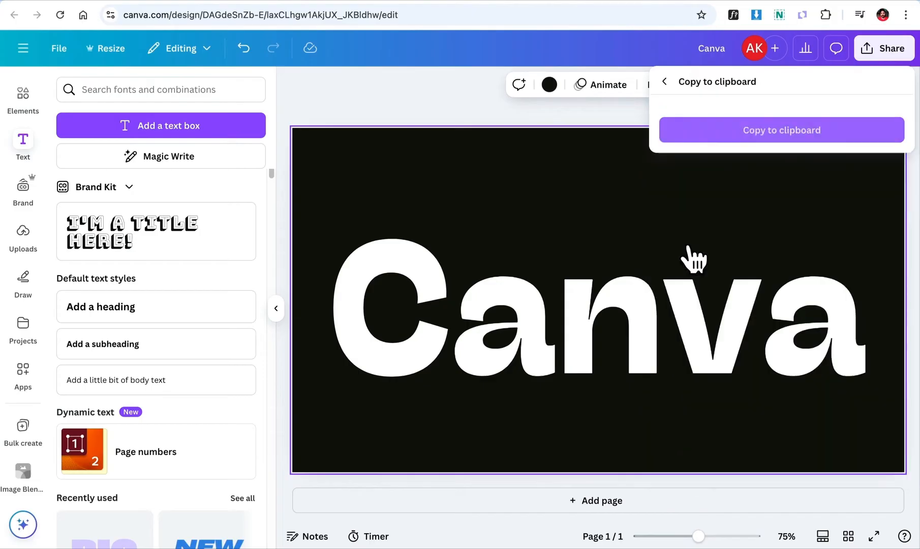
left_click(780, 130)
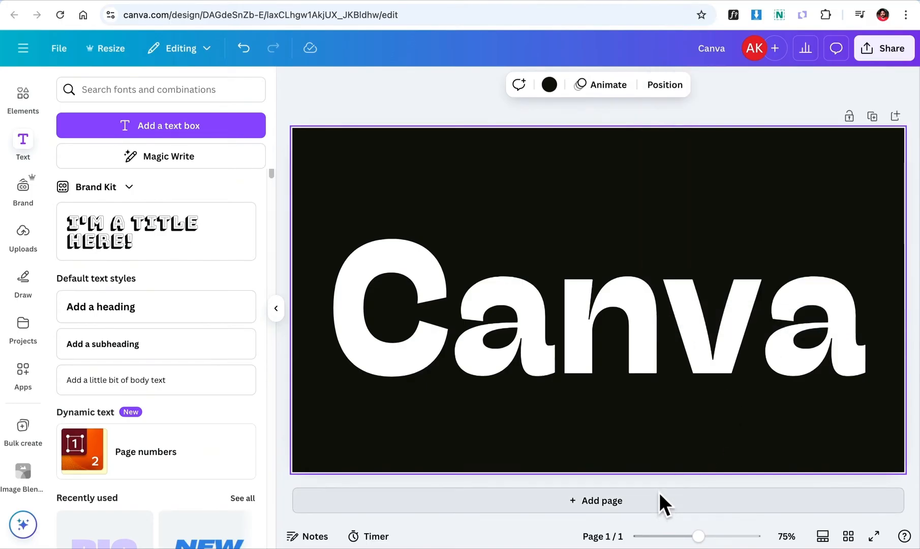
Add a second page and colour the pasted Canva lettering bright blue.
left_click(597, 501)
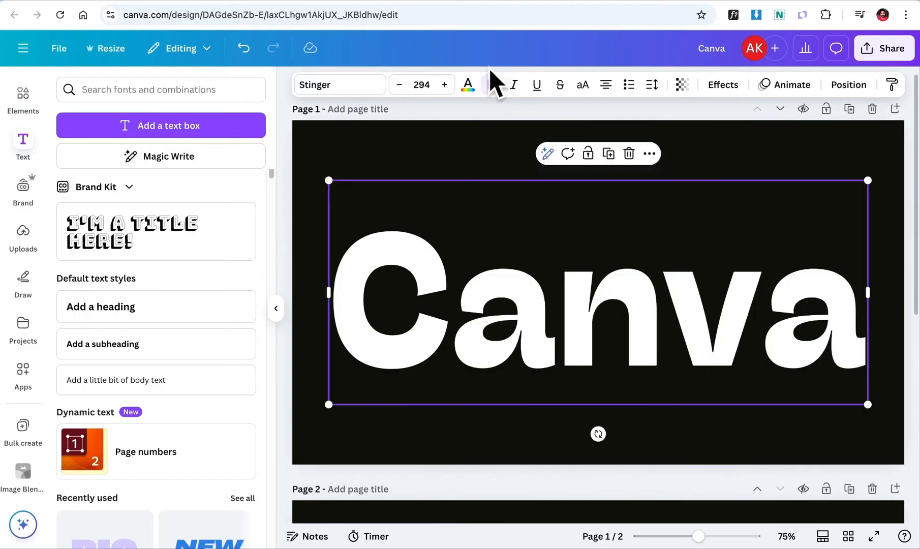
left_click(467, 85)
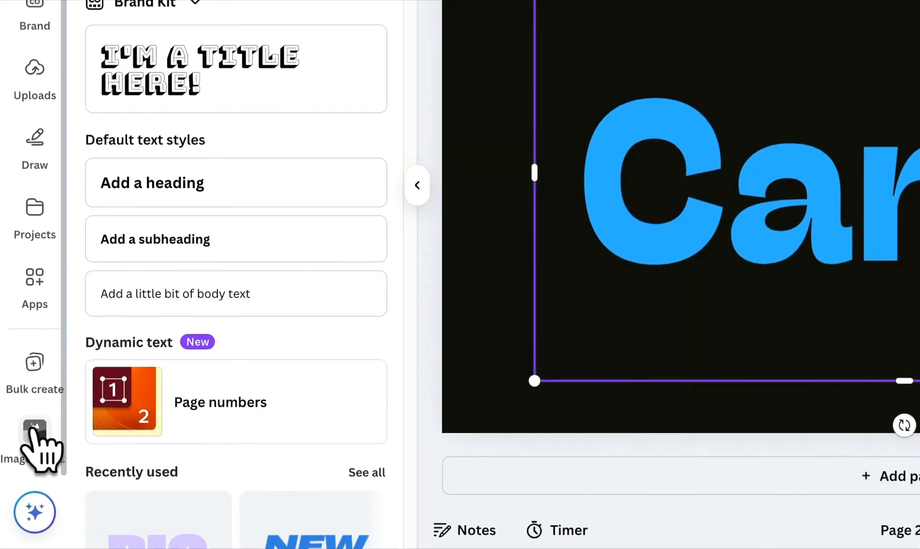
Search the apps library for Image Blender and launch it.
left_click(34, 284)
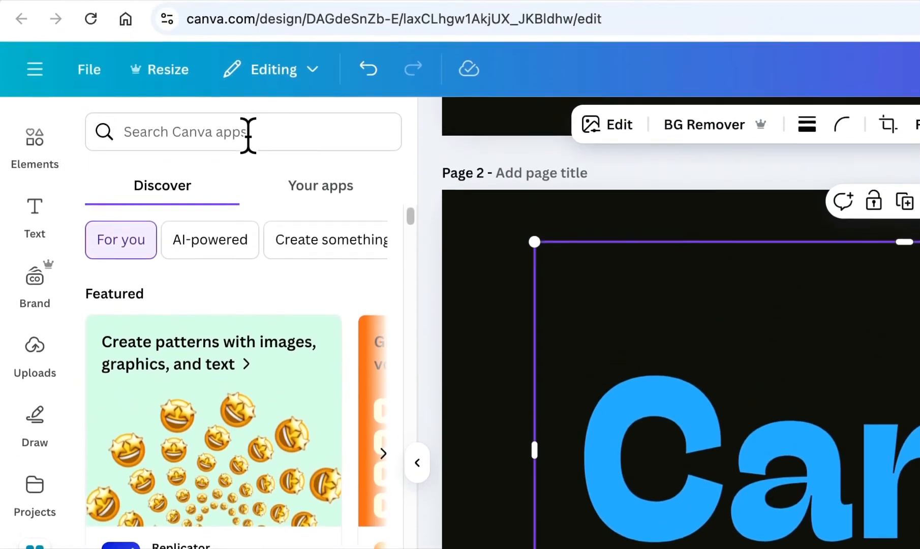
type("Image Blender")
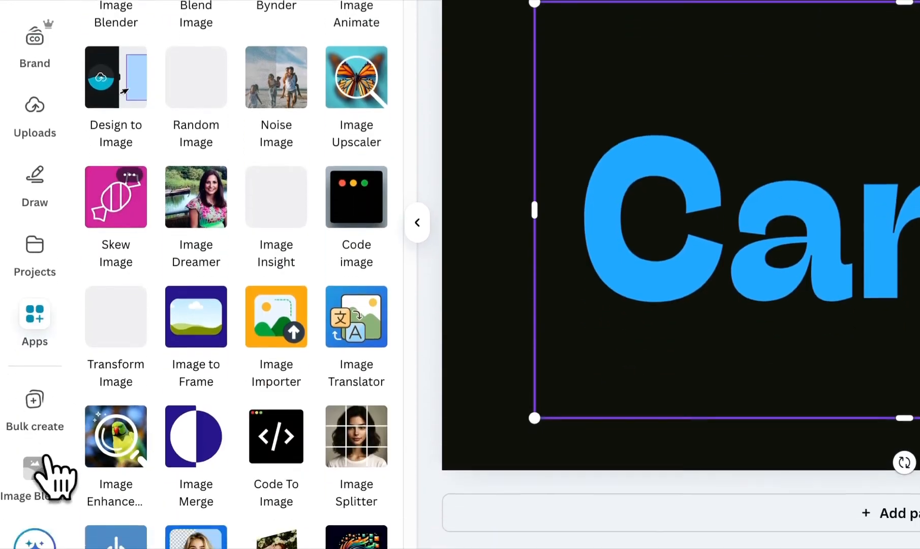
left_click(34, 467)
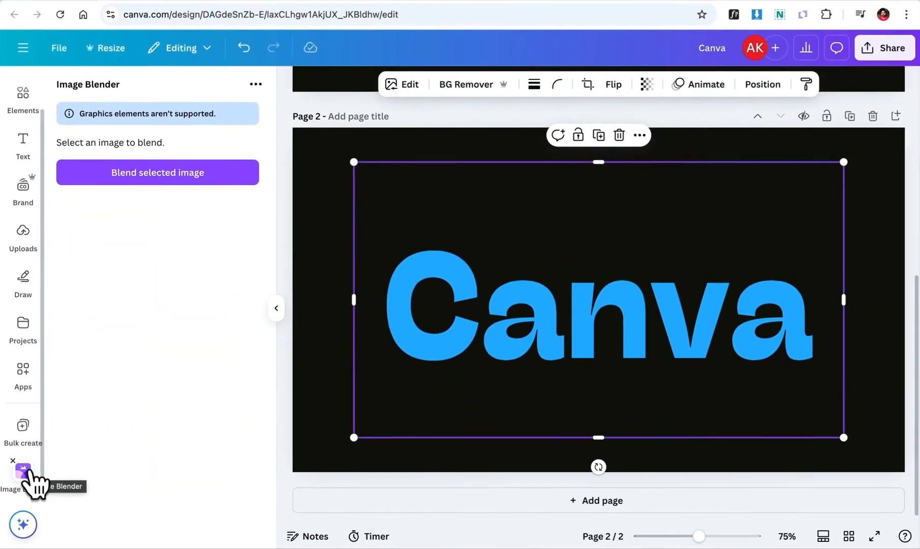
Apply a linear blend to the blue image, raising strength to 72, then settling at 17.
left_click(157, 172)
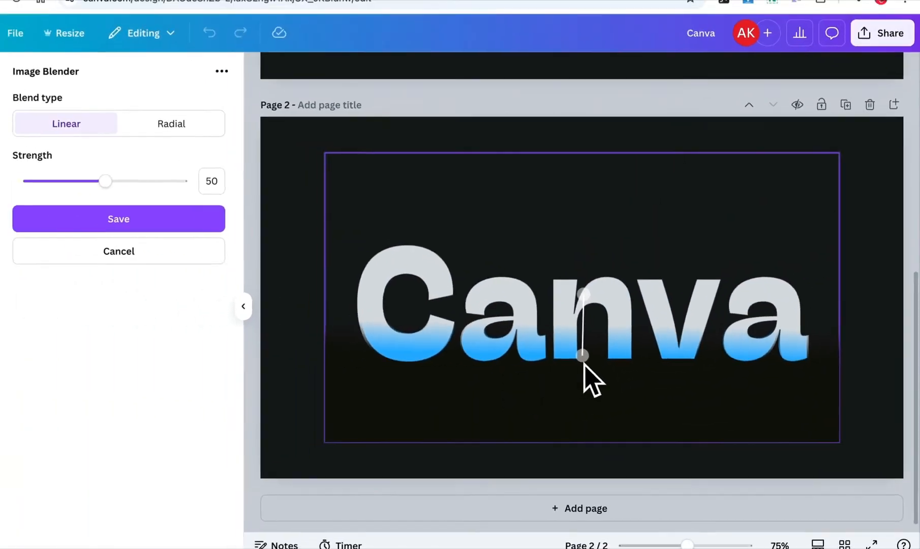
left_click_drag(105, 181, 175, 190)
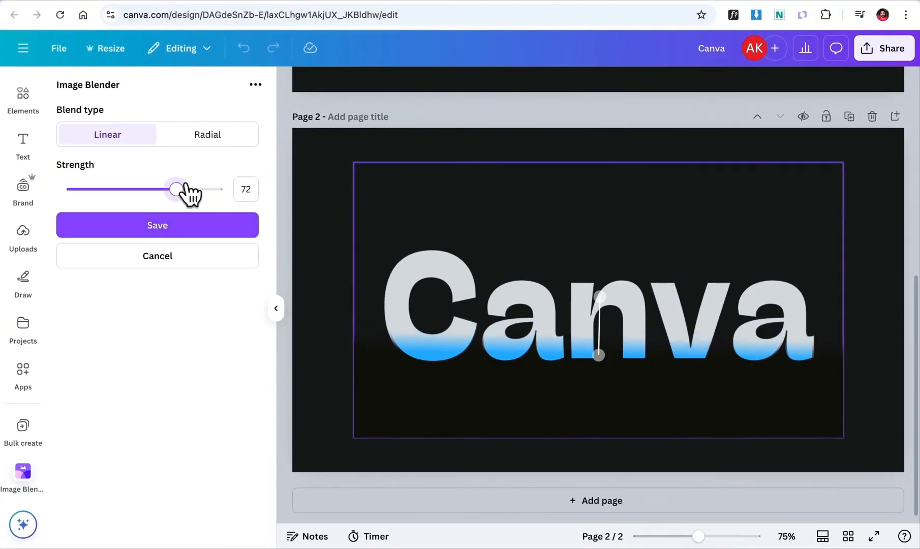
left_click_drag(177, 189, 97, 189)
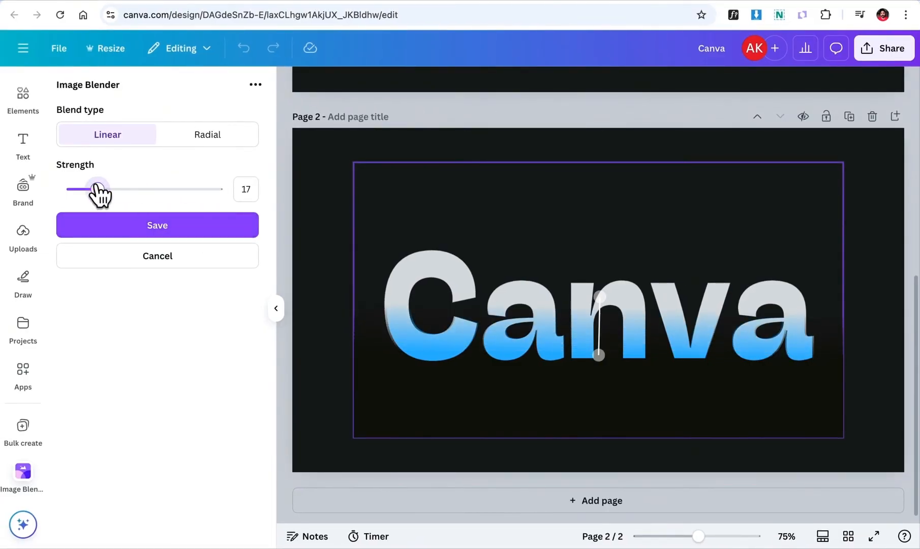